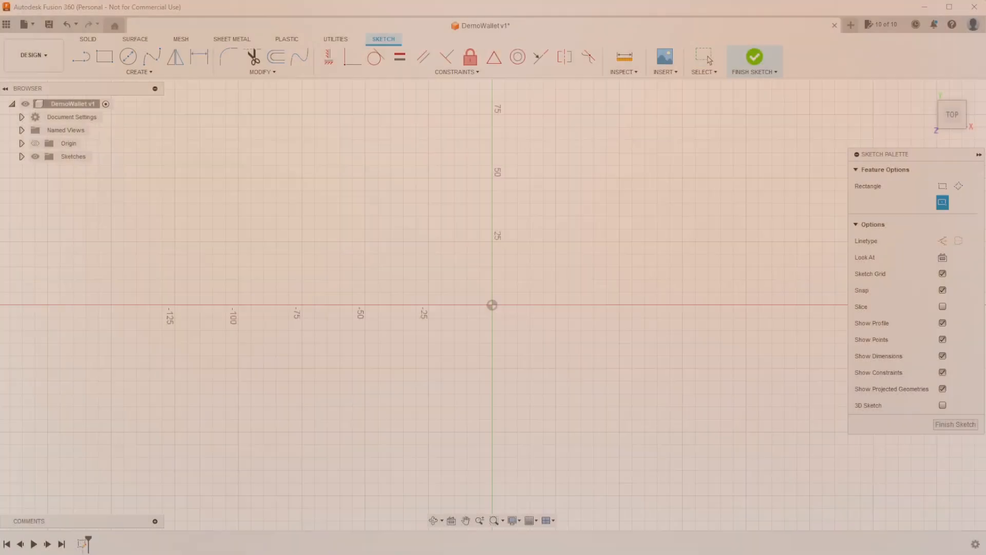
- Extrude the semicircular thumb cutout, sketch an origin-centred rectangle, and place hole circles along the edge
click(754, 57)
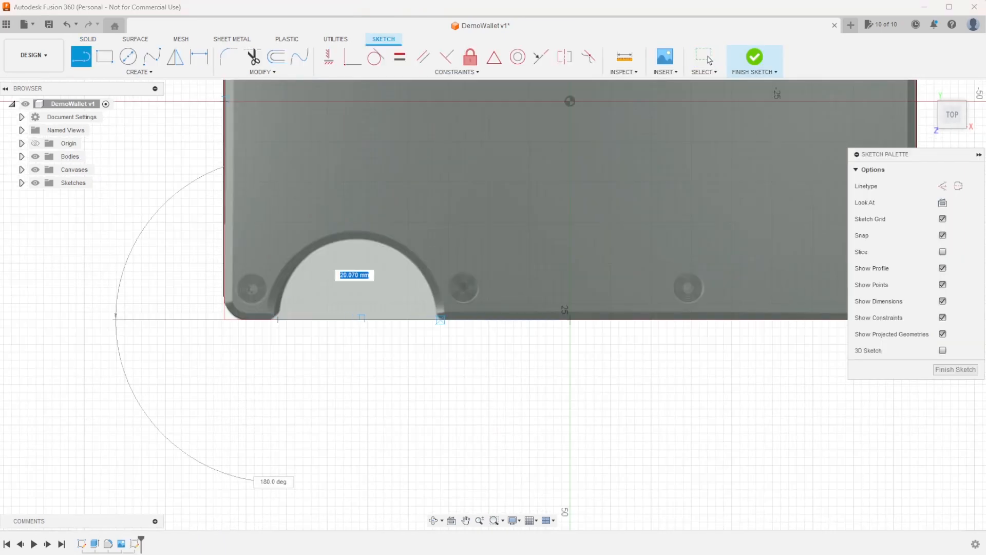
click(753, 57)
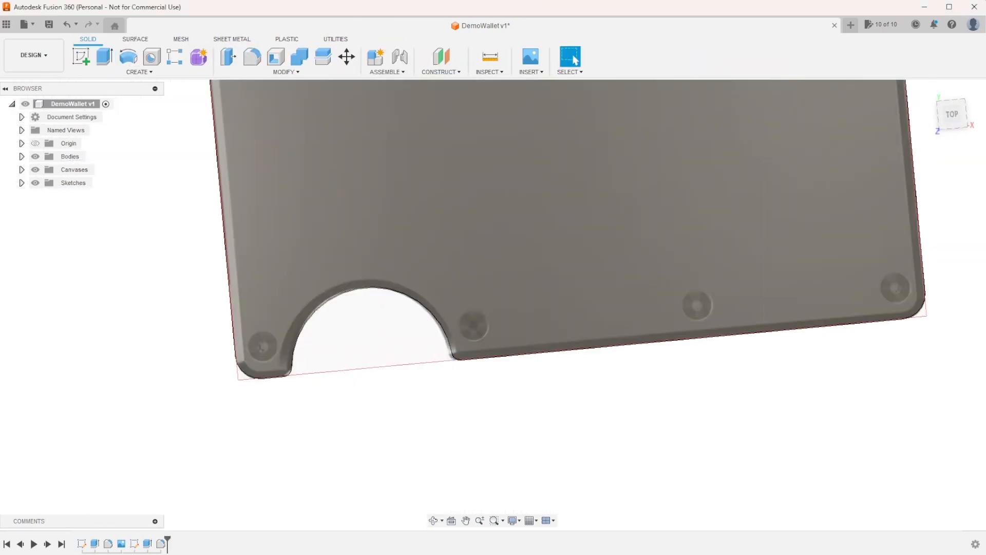
click(346, 57)
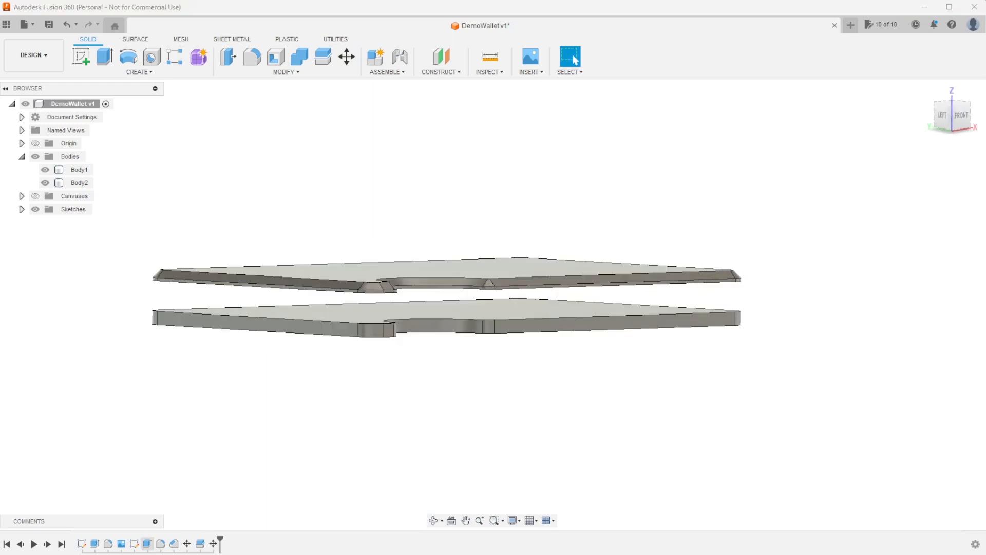
click(345, 56)
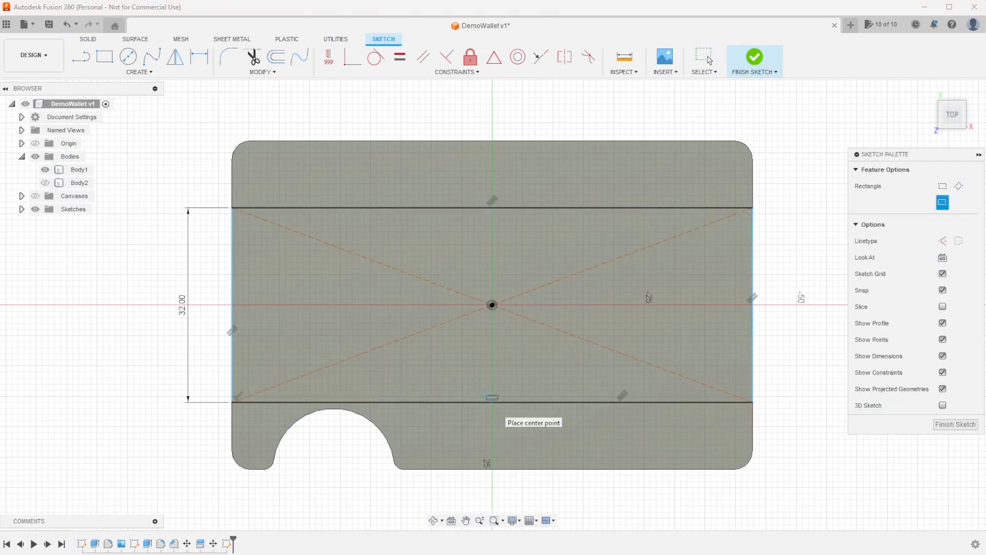
click(754, 57)
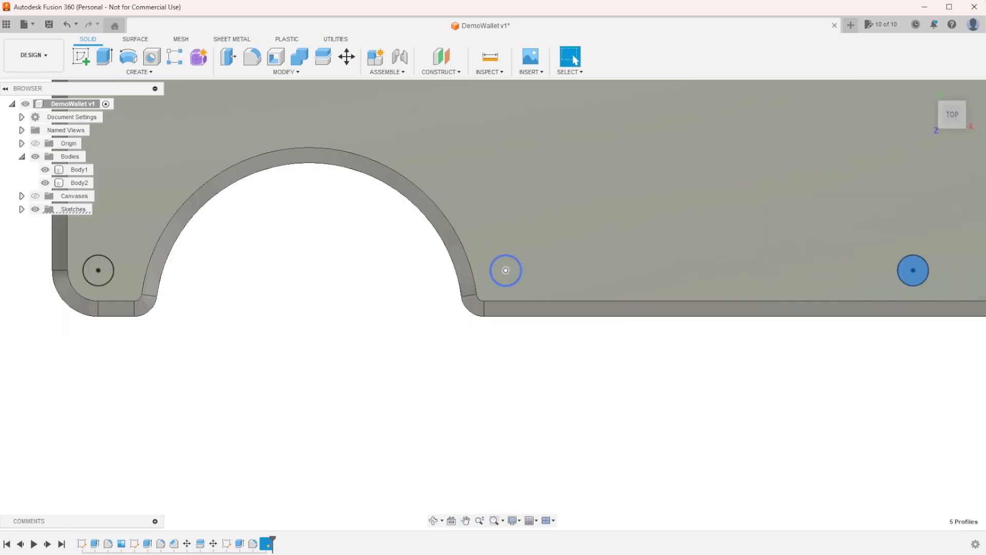
click(284, 61)
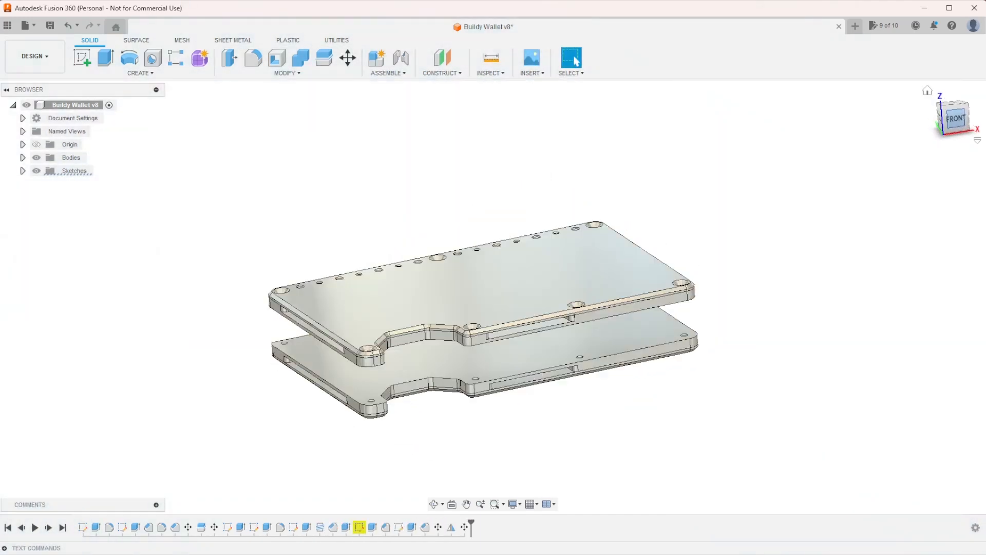
- Thread the seven hole faces full length with ISO Metric M2x0.4, class 6H, right hand
click(955, 115)
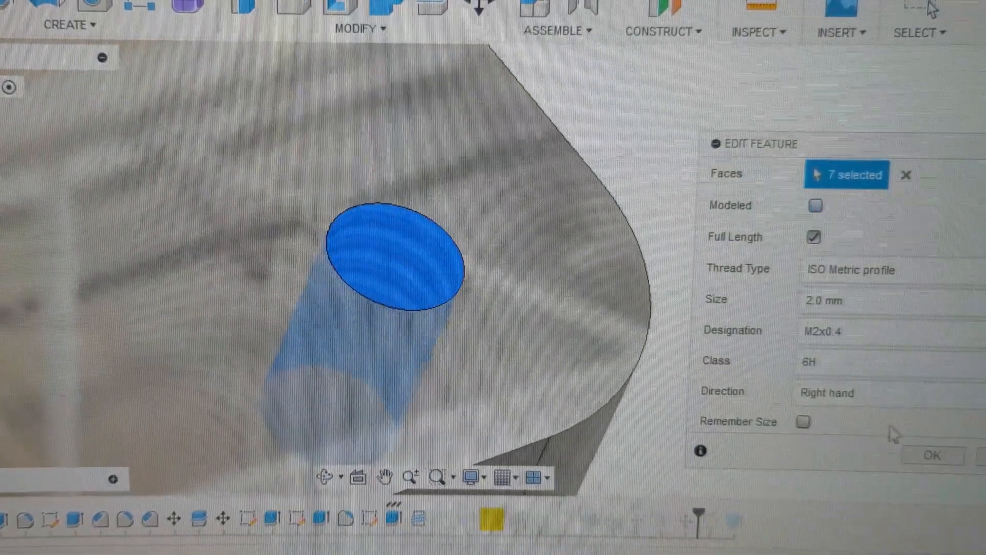
- Confirm the M2x0.4 hole threads, then quote A1.step on PCBWay in Aluminum 6061
click(932, 454)
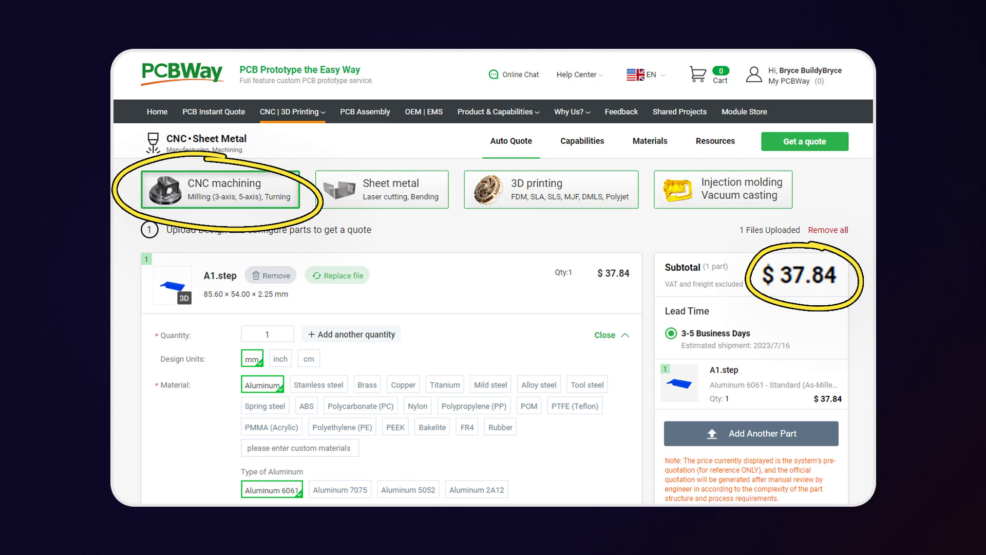
- Review the quote options (threads Yes, drawing attached), then start a new quote for part A1
click(550, 189)
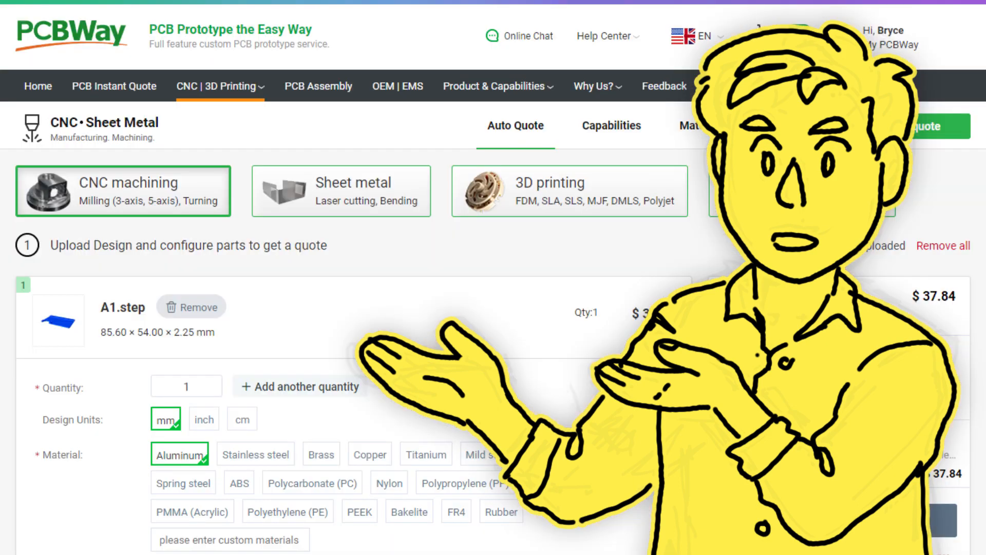
scroll(down, 3)
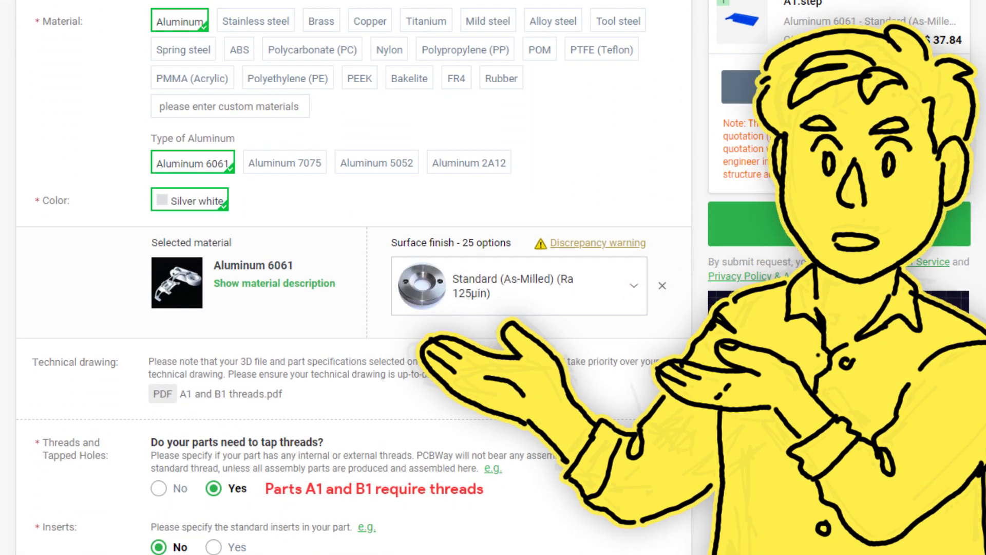
scroll(down, 3)
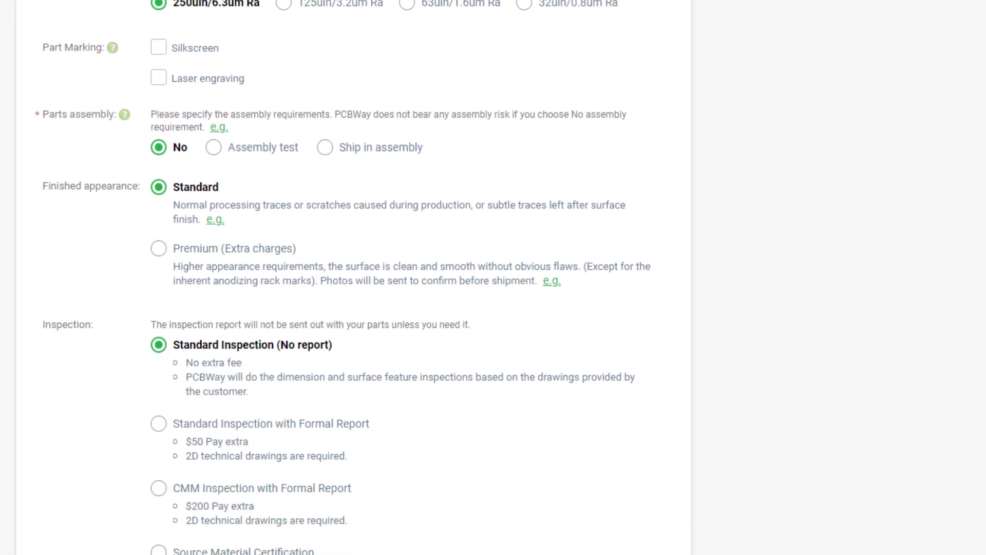
scroll(down, 3)
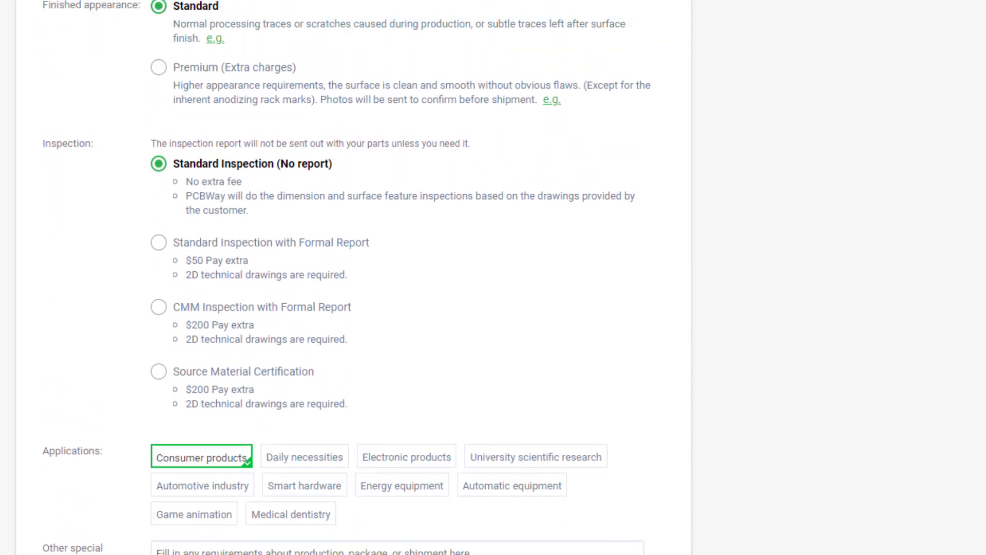
scroll(down, 3)
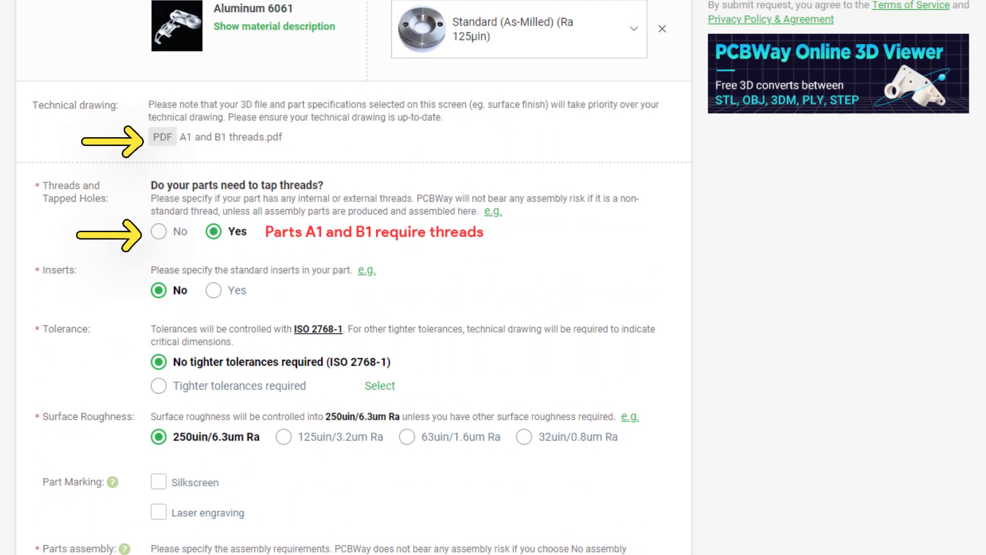
click(163, 137)
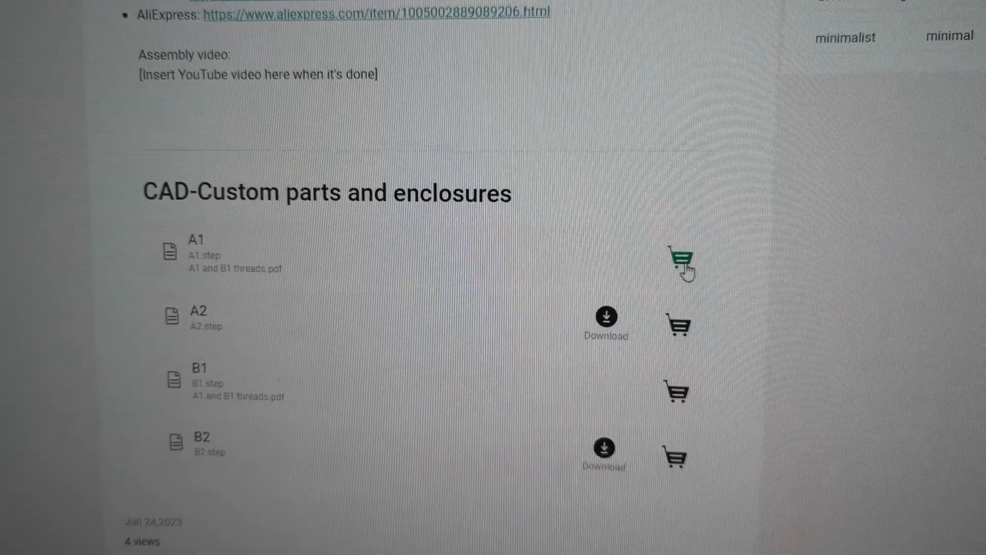
click(681, 260)
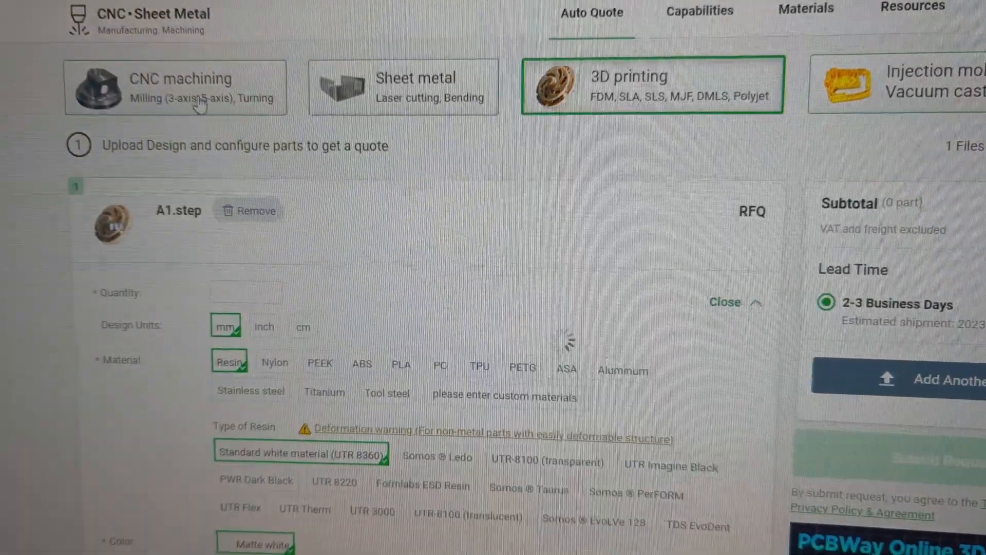